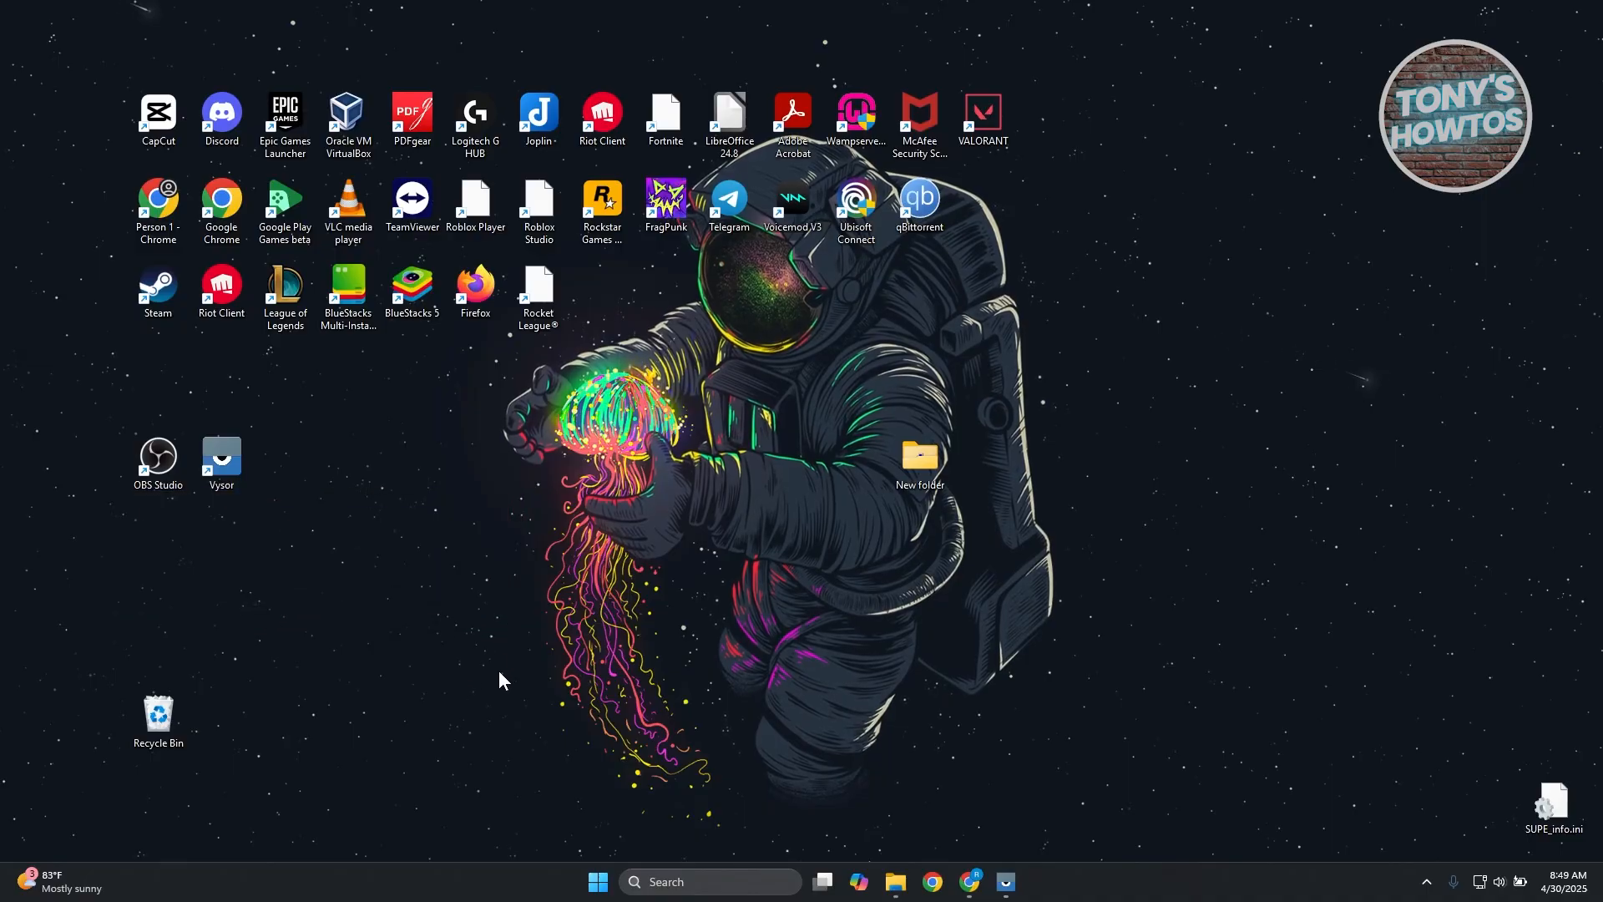
mouse_move(481, 705)
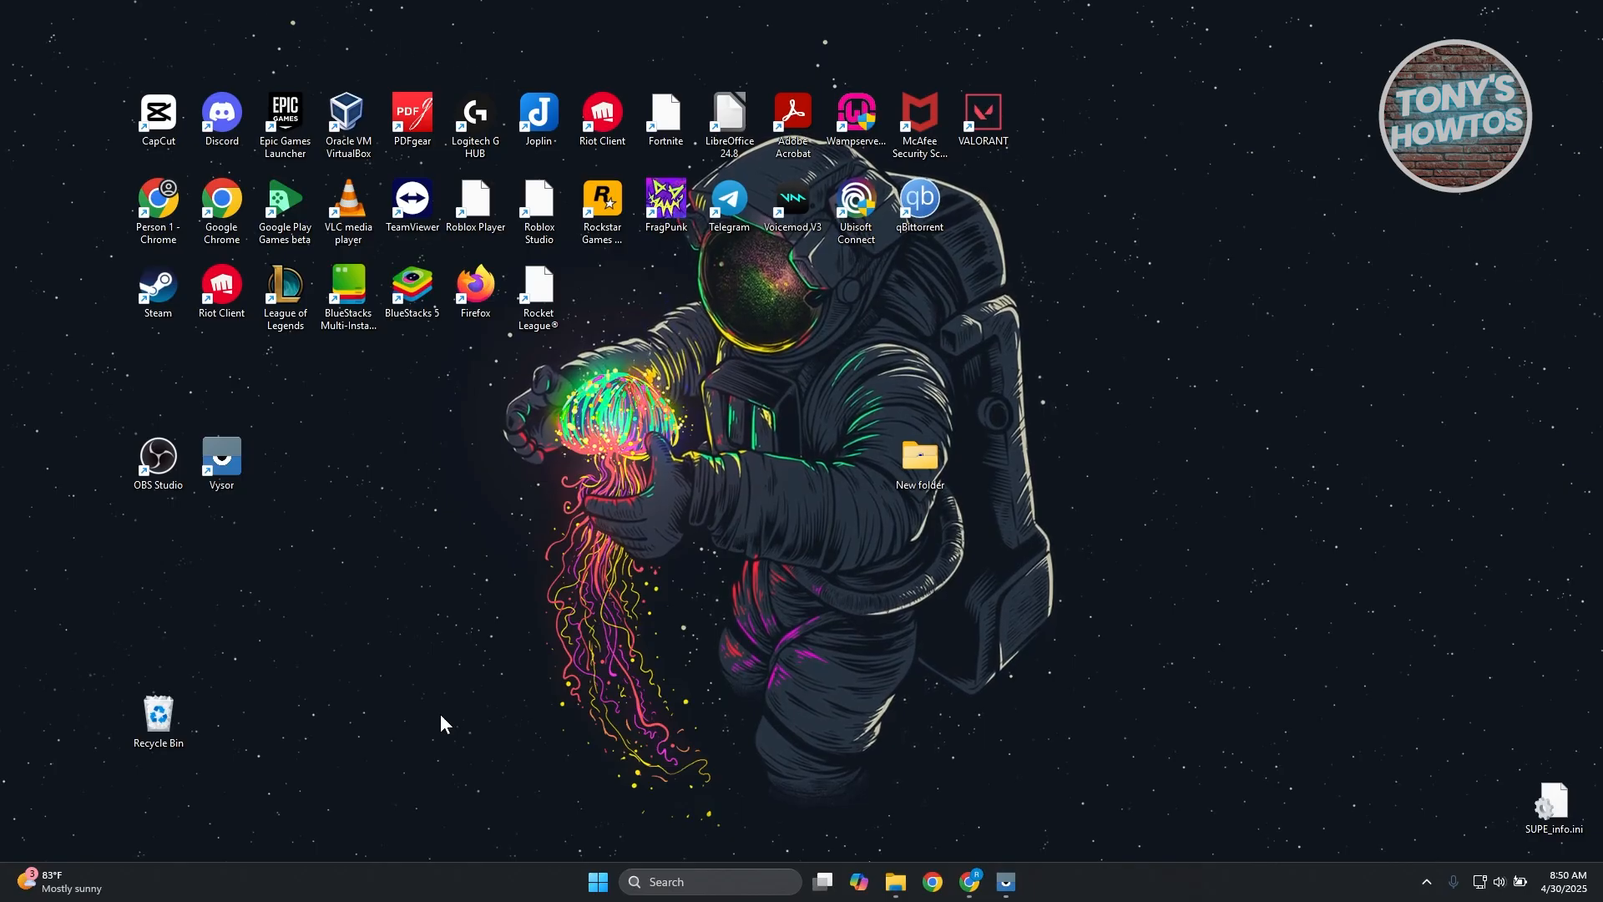
mouse_move(1319, 449)
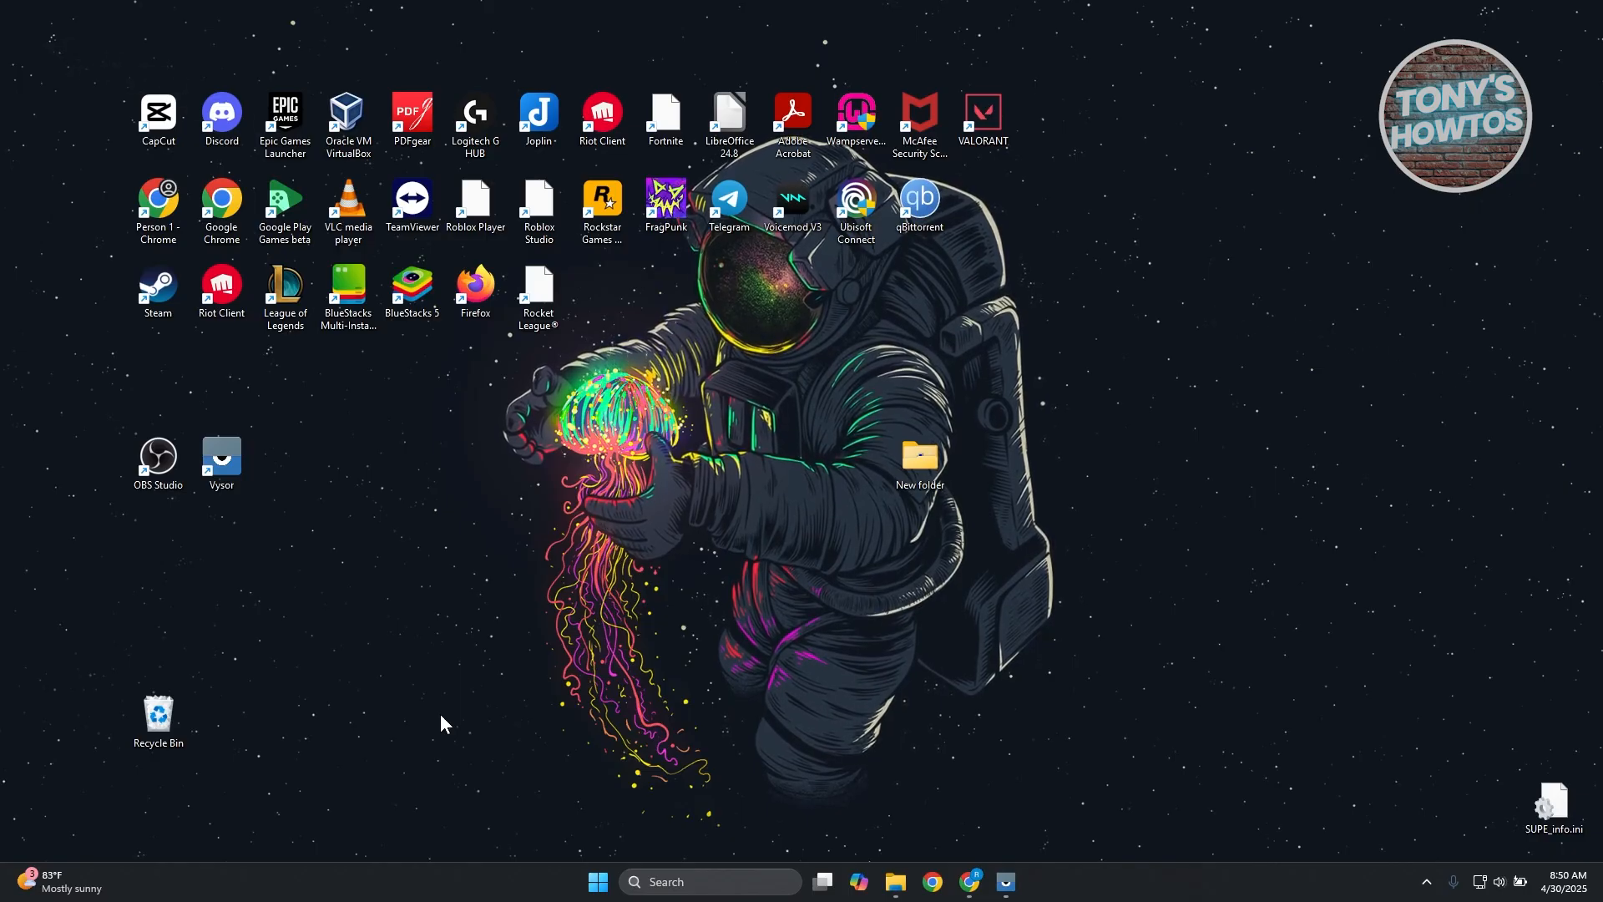
mouse_move(675, 867)
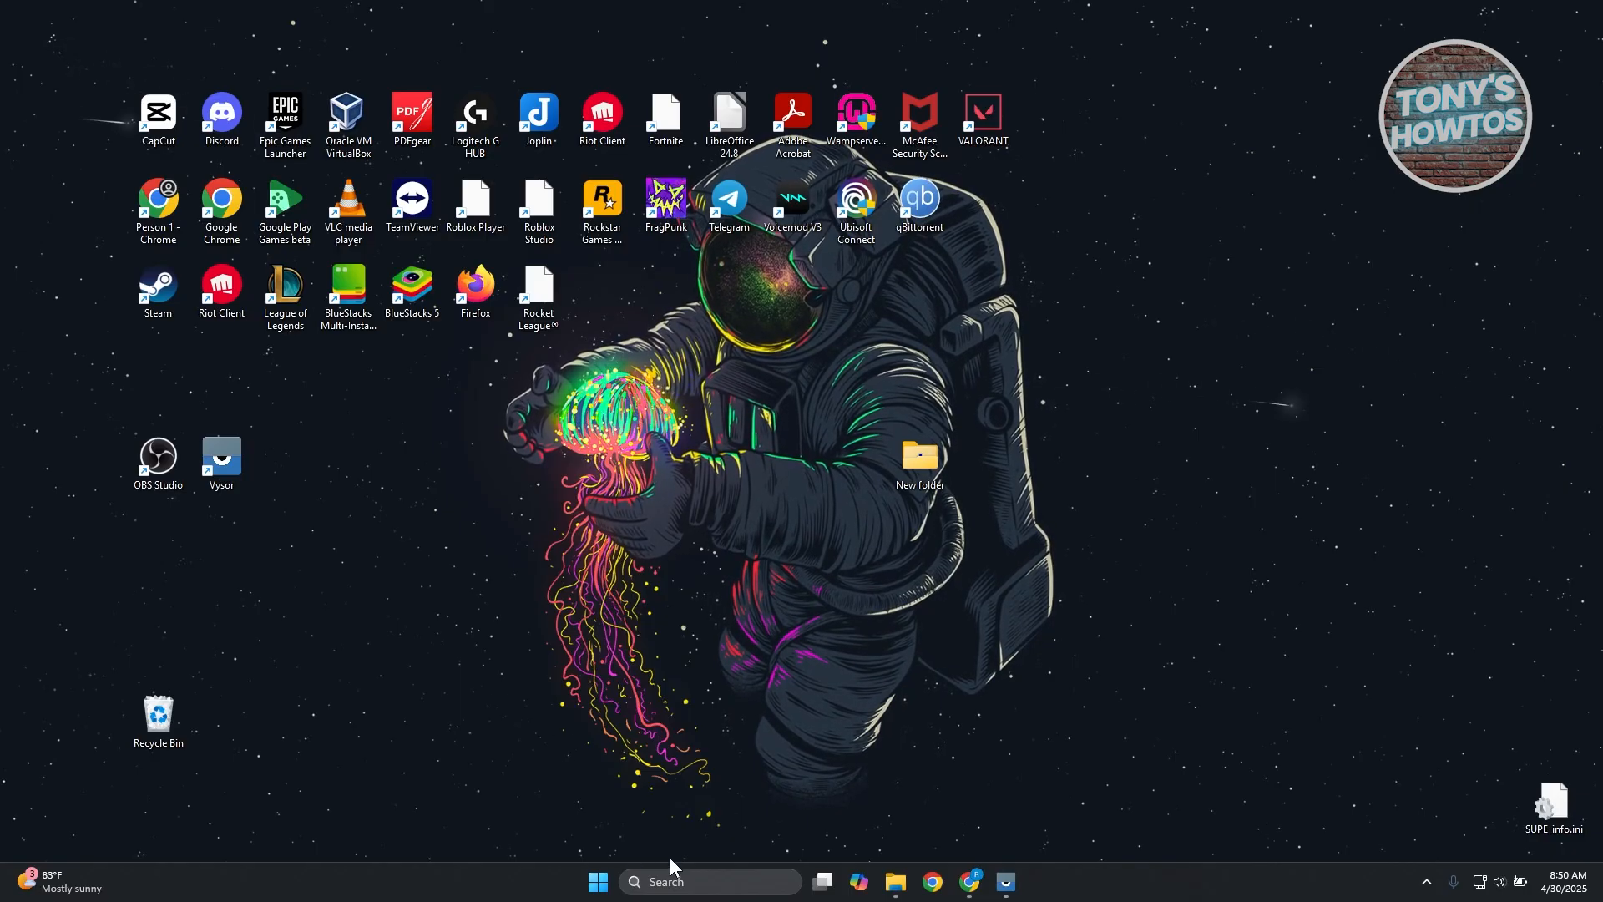
Step: Launch dxdiag from Windows search to show DirectX Version: DirectX 12
left_click(709, 882)
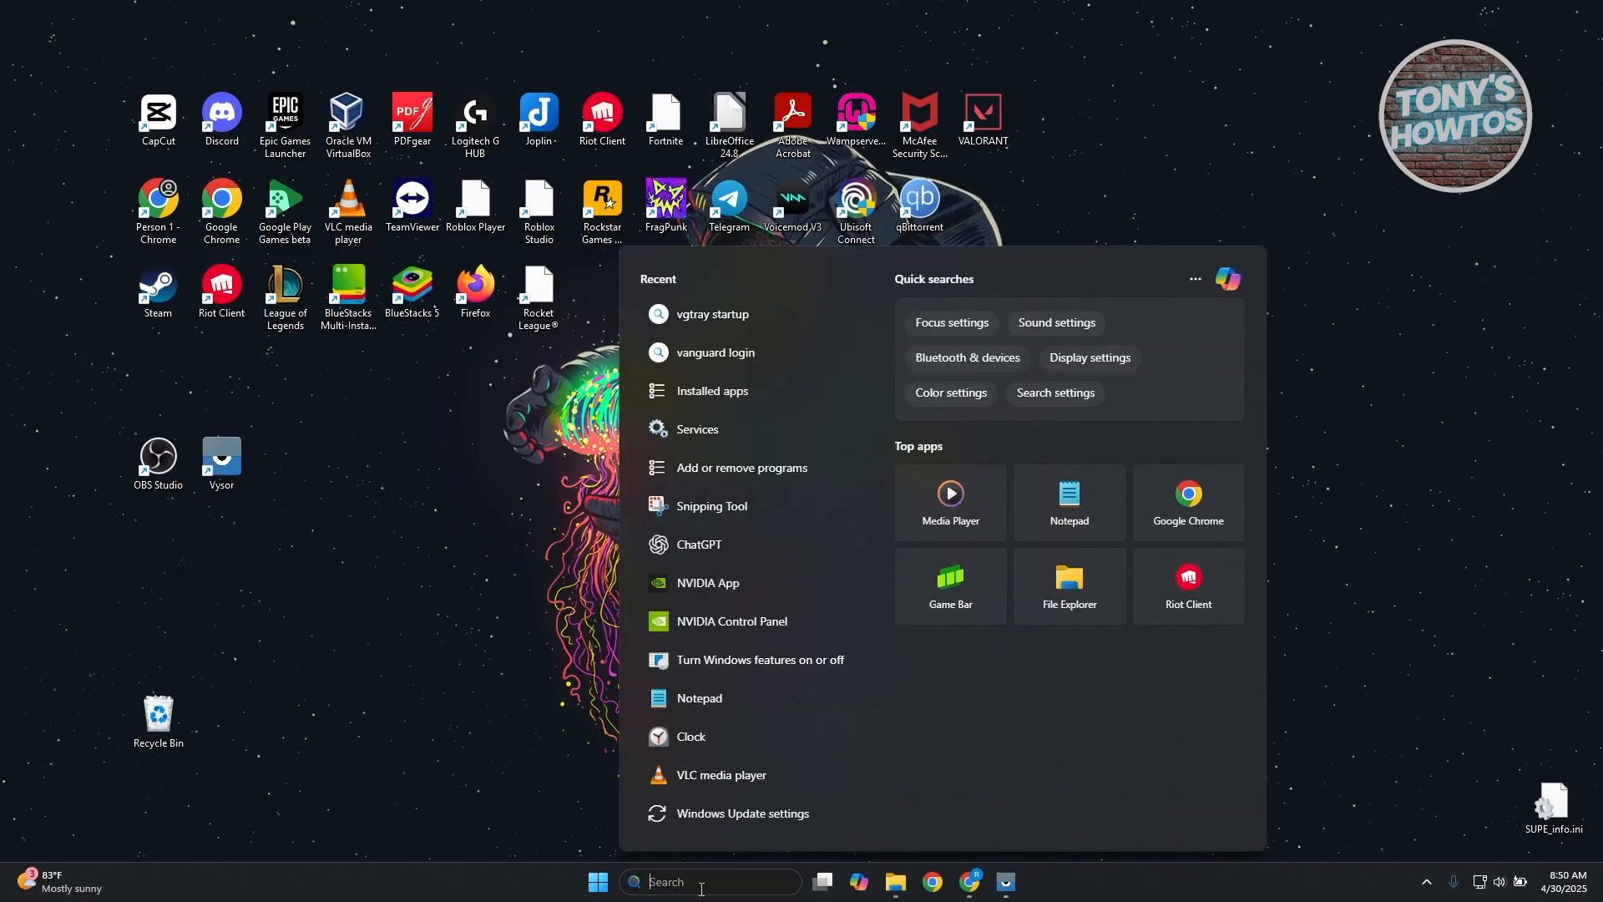
type("dxdiag")
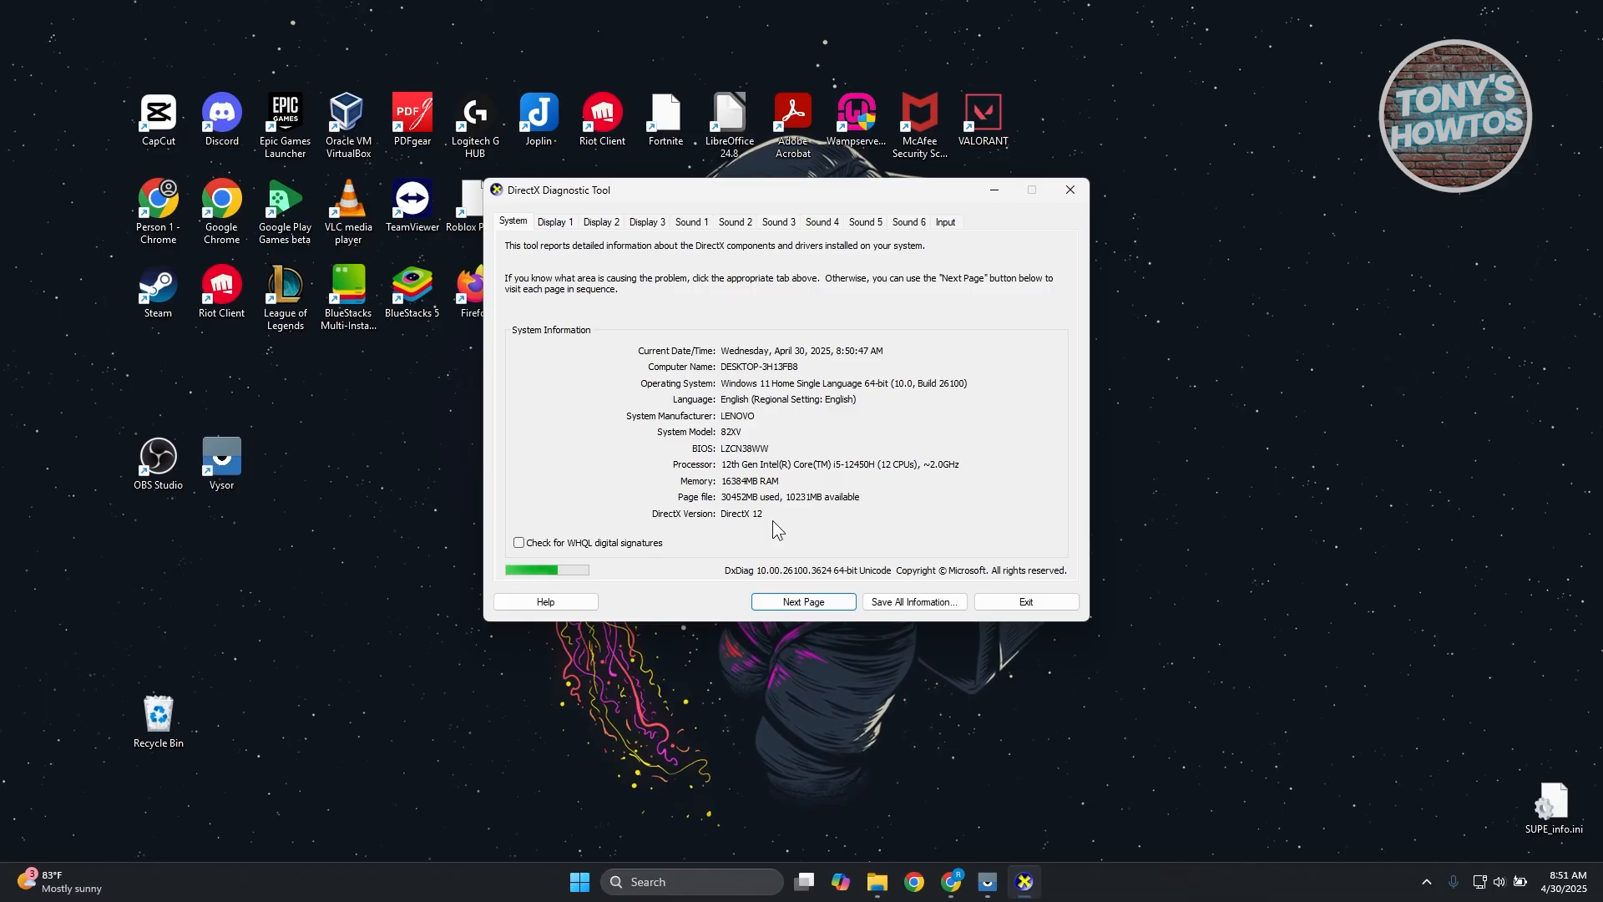
mouse_move(817, 512)
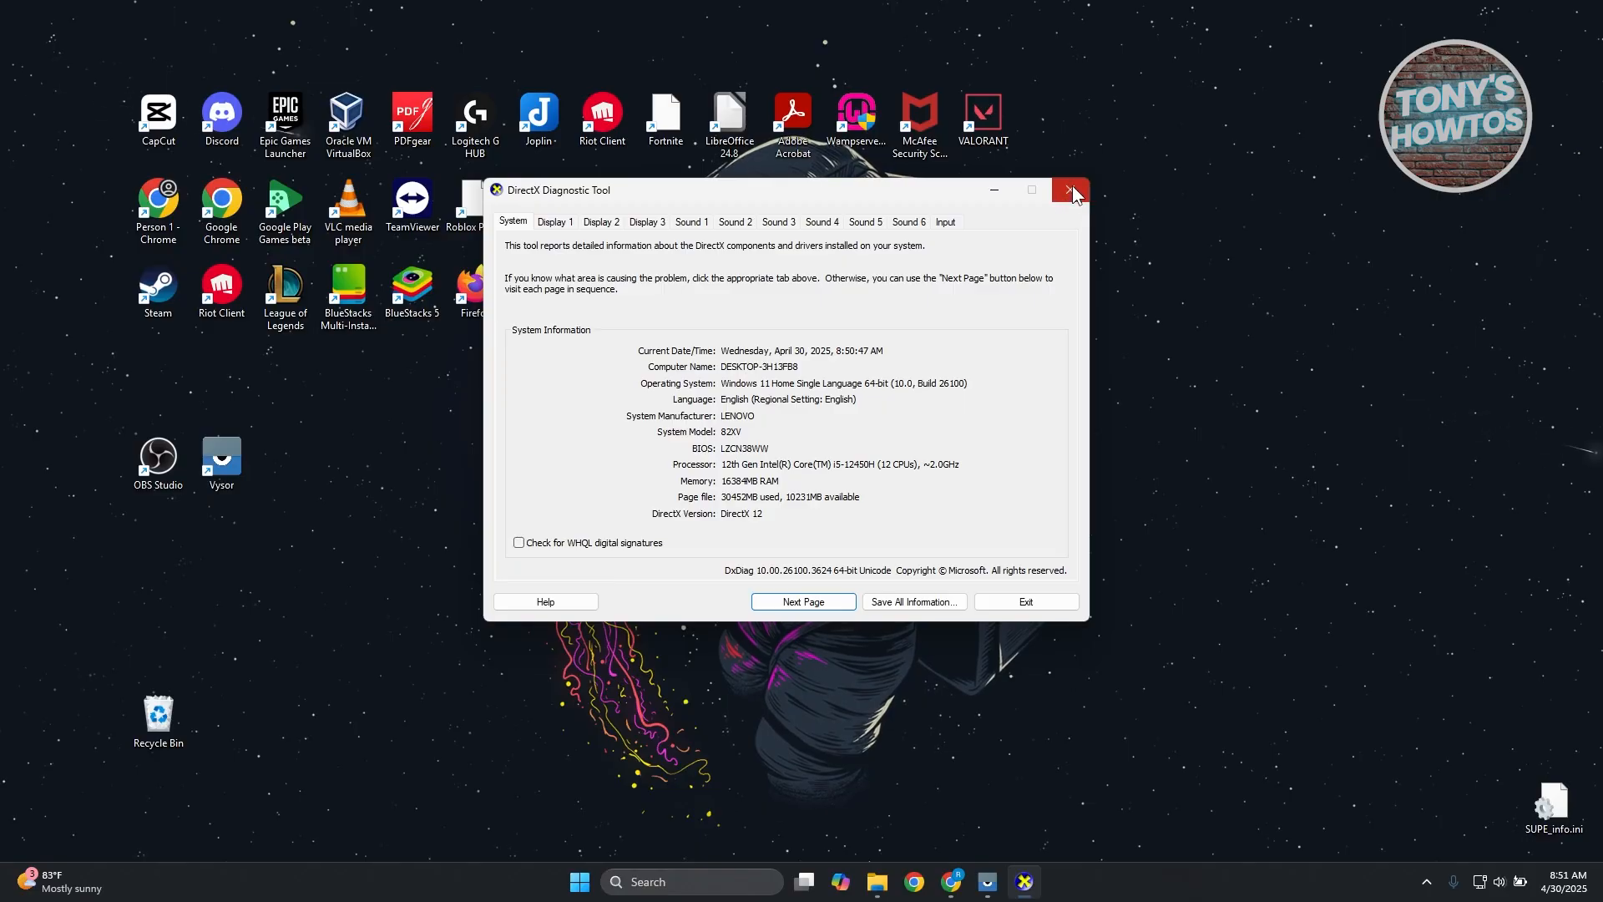
mouse_move(1069, 194)
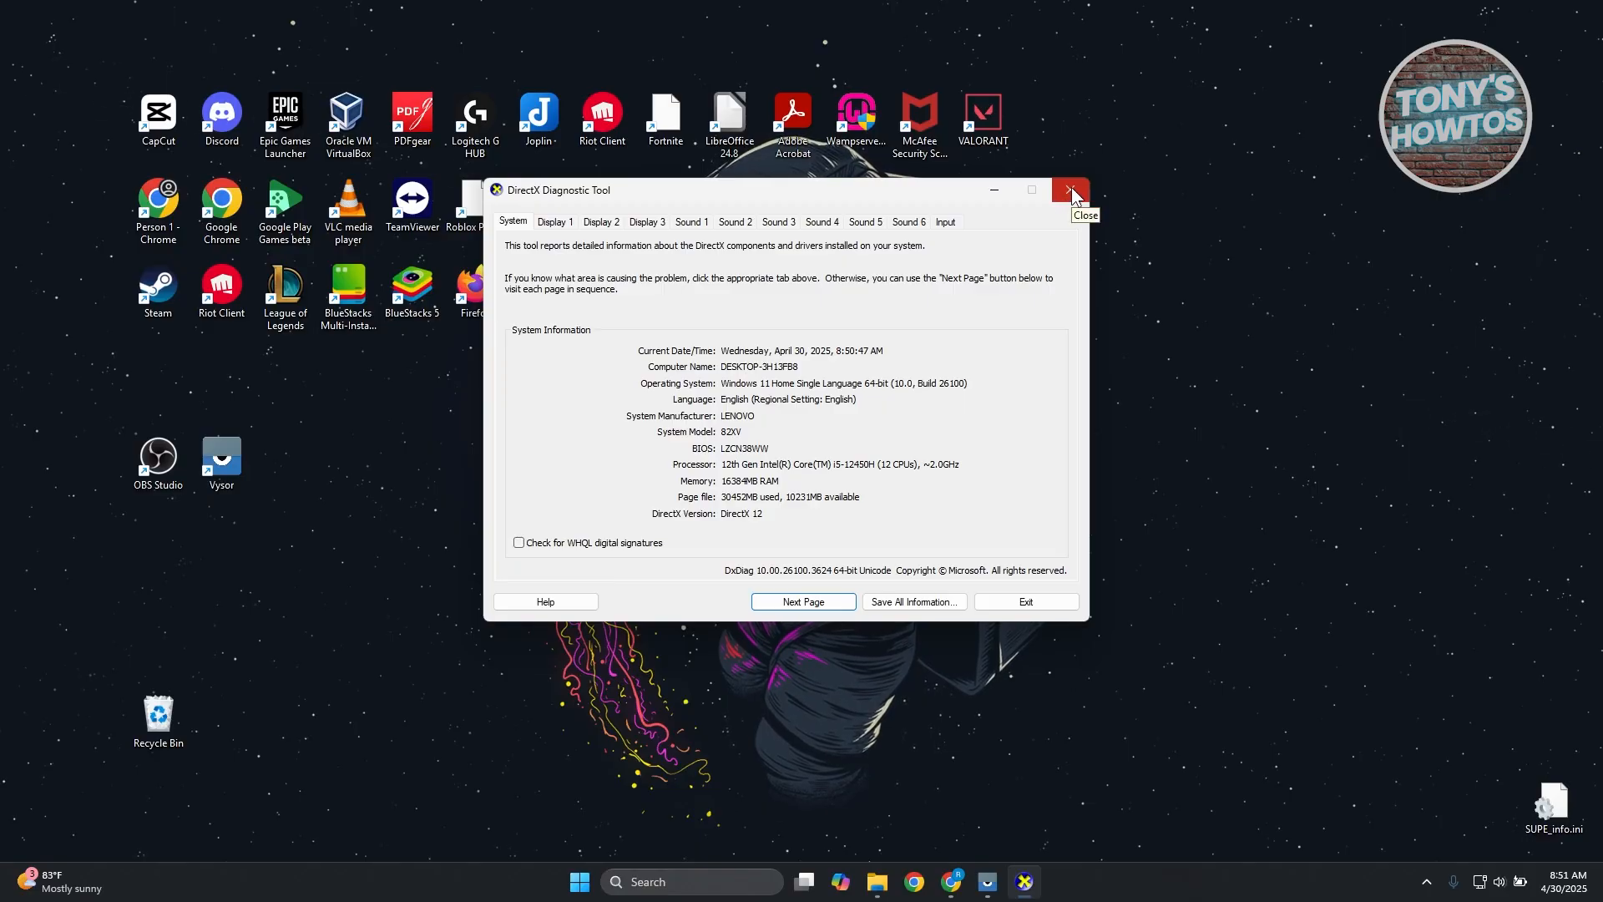
mouse_move(1069, 204)
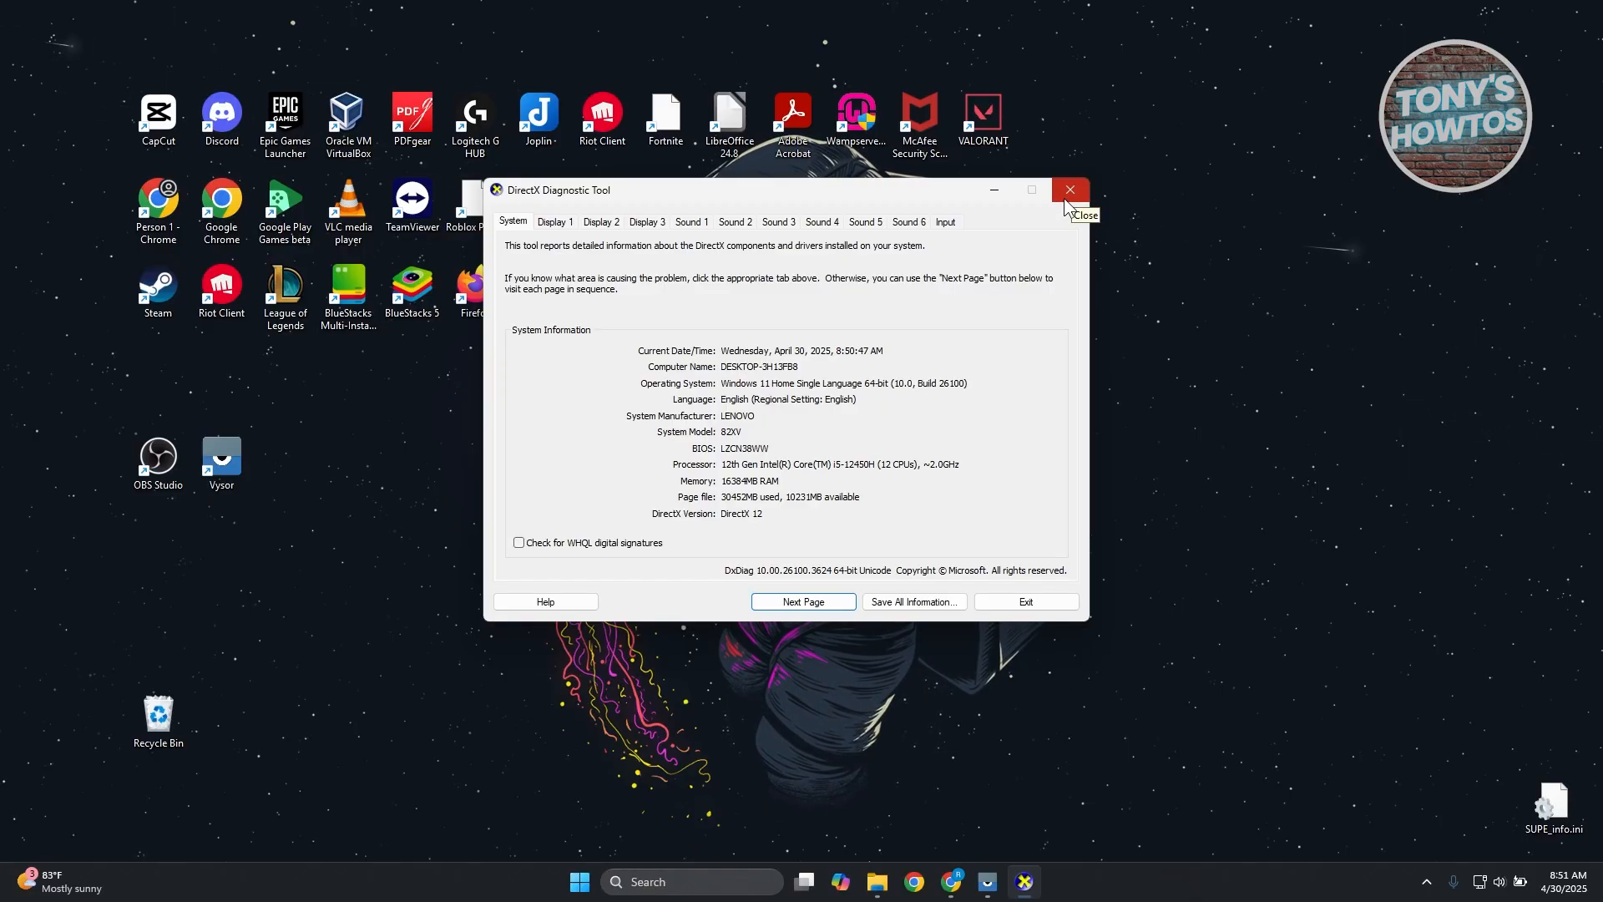
Step: Close dxdiag and search for Windows Update settings to see the PC is up to date
left_click(1069, 190)
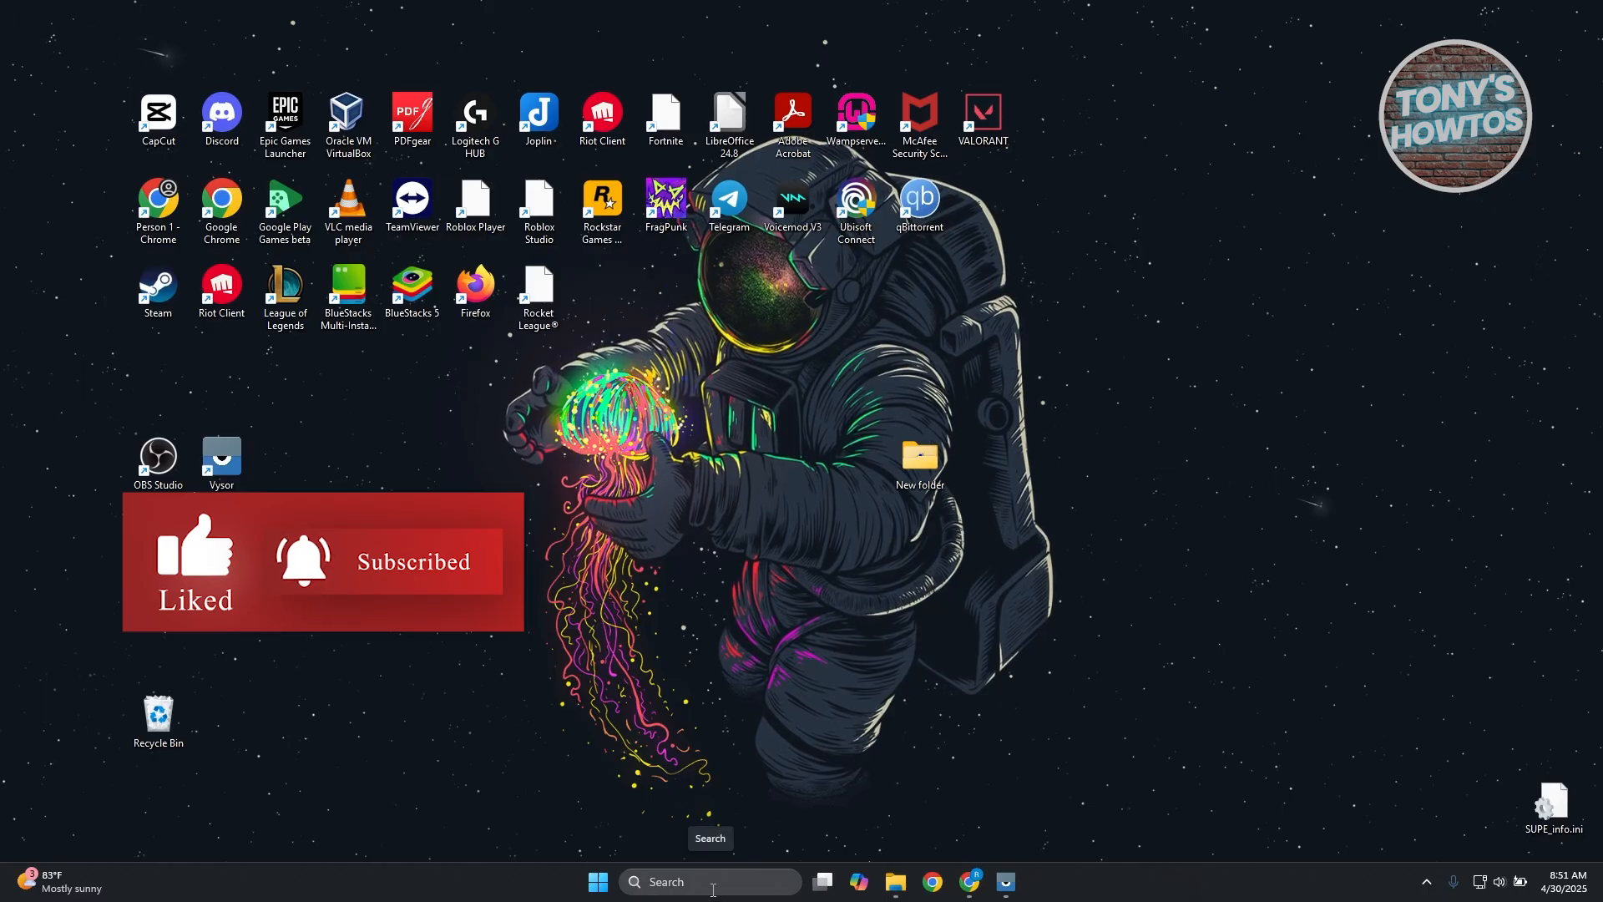
type("windows Update settings")
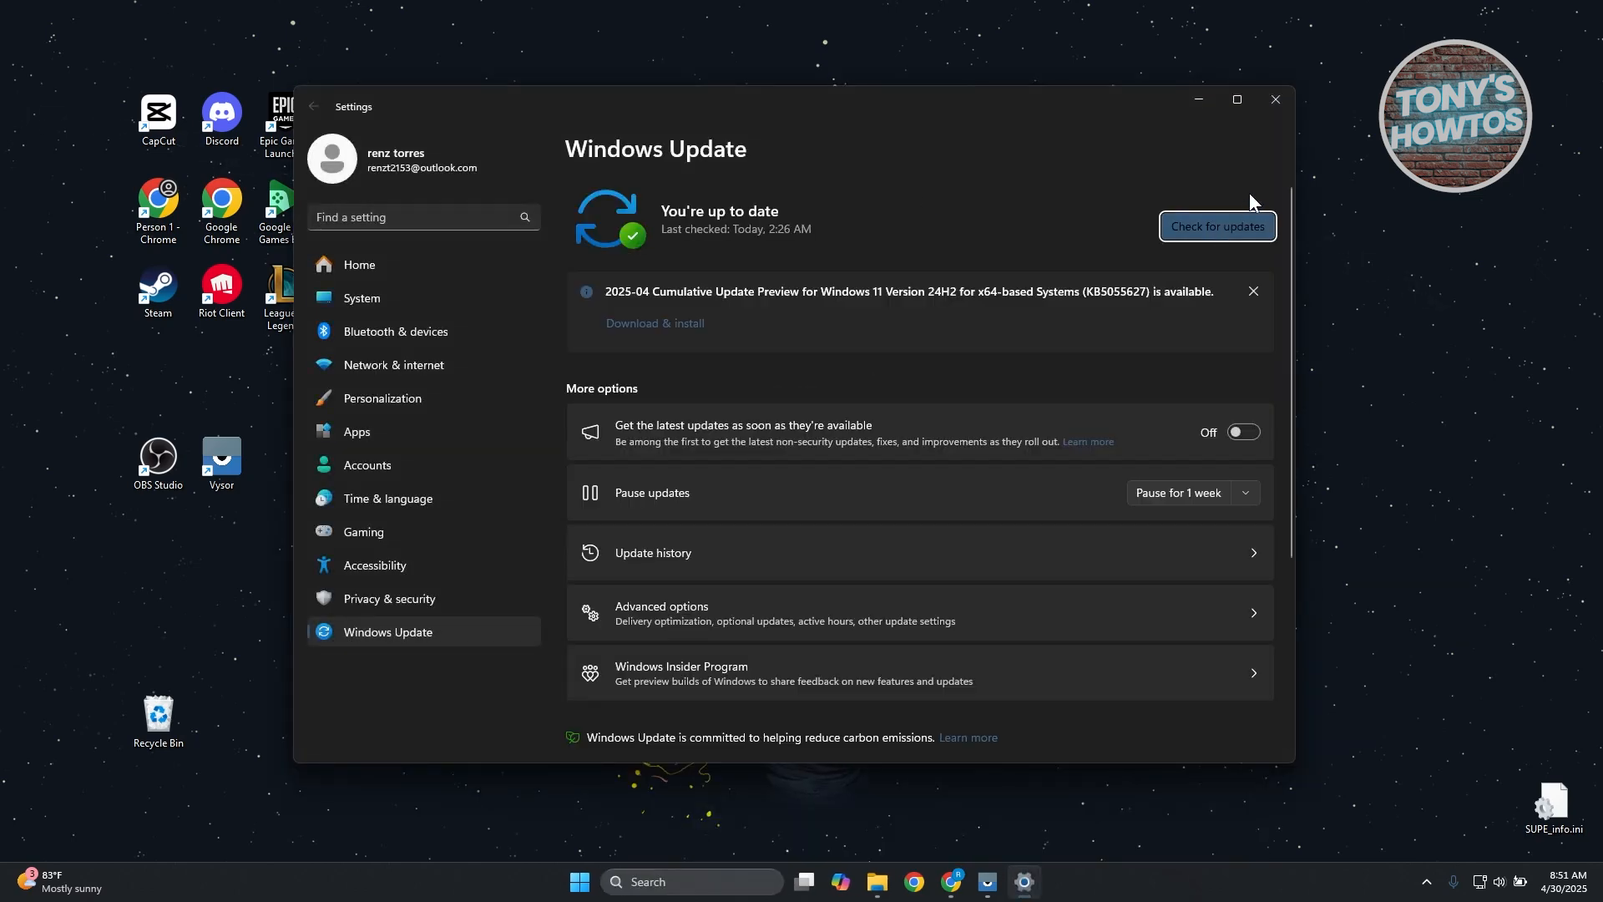
mouse_move(1274, 100)
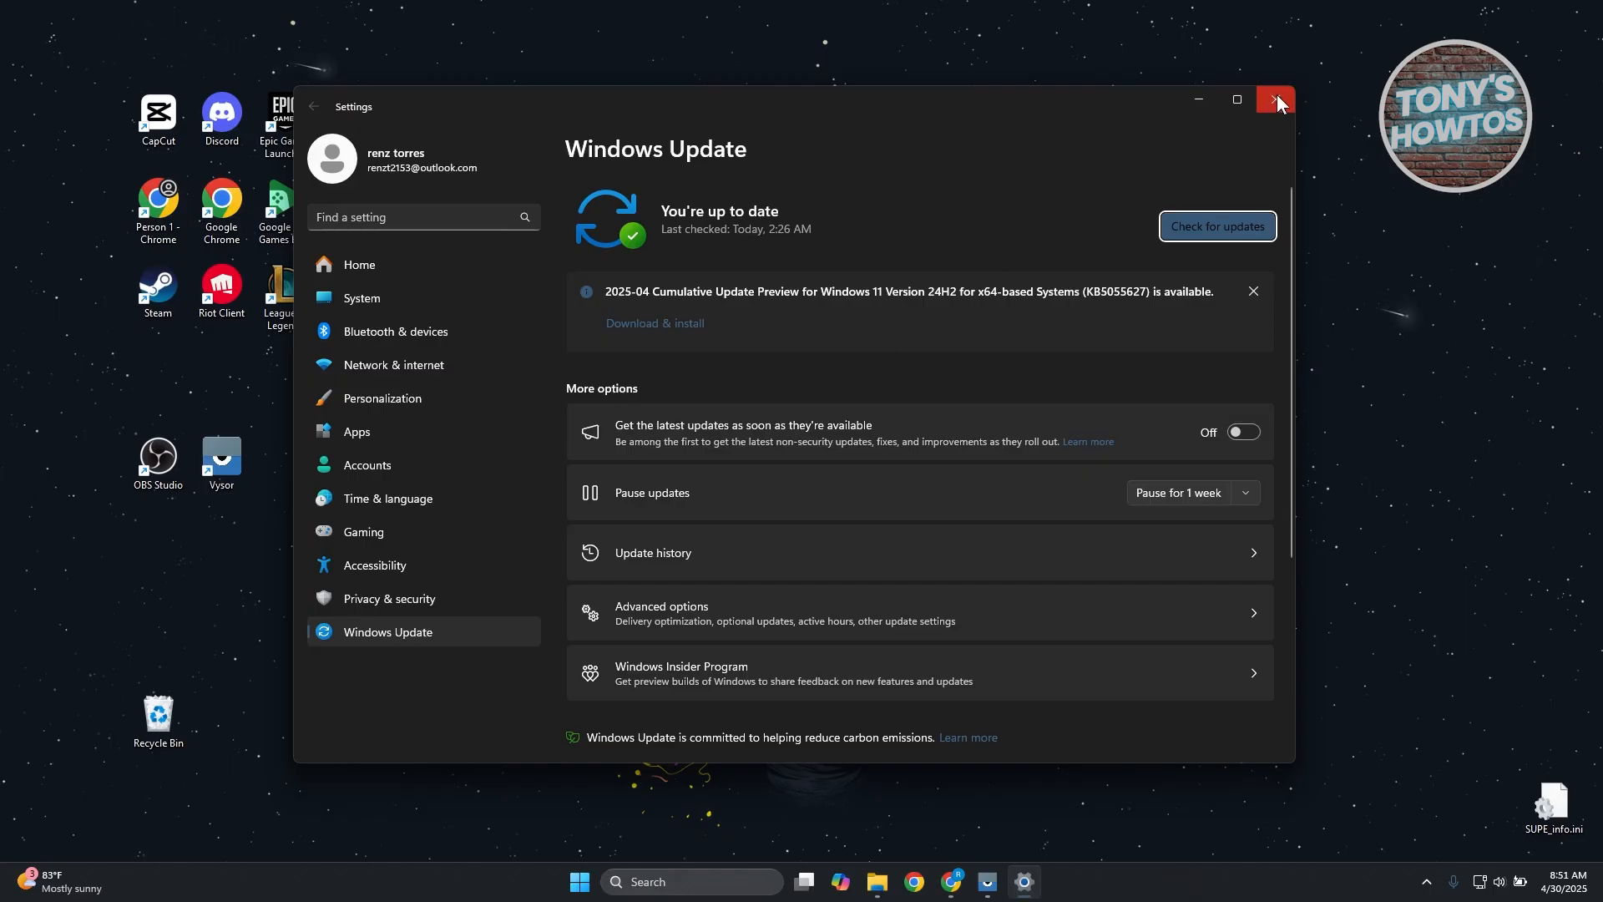
Step: Show Game Ready Driver 576.02 up to date on the NVIDIA App Drivers page, then minimize it
left_click(1274, 100)
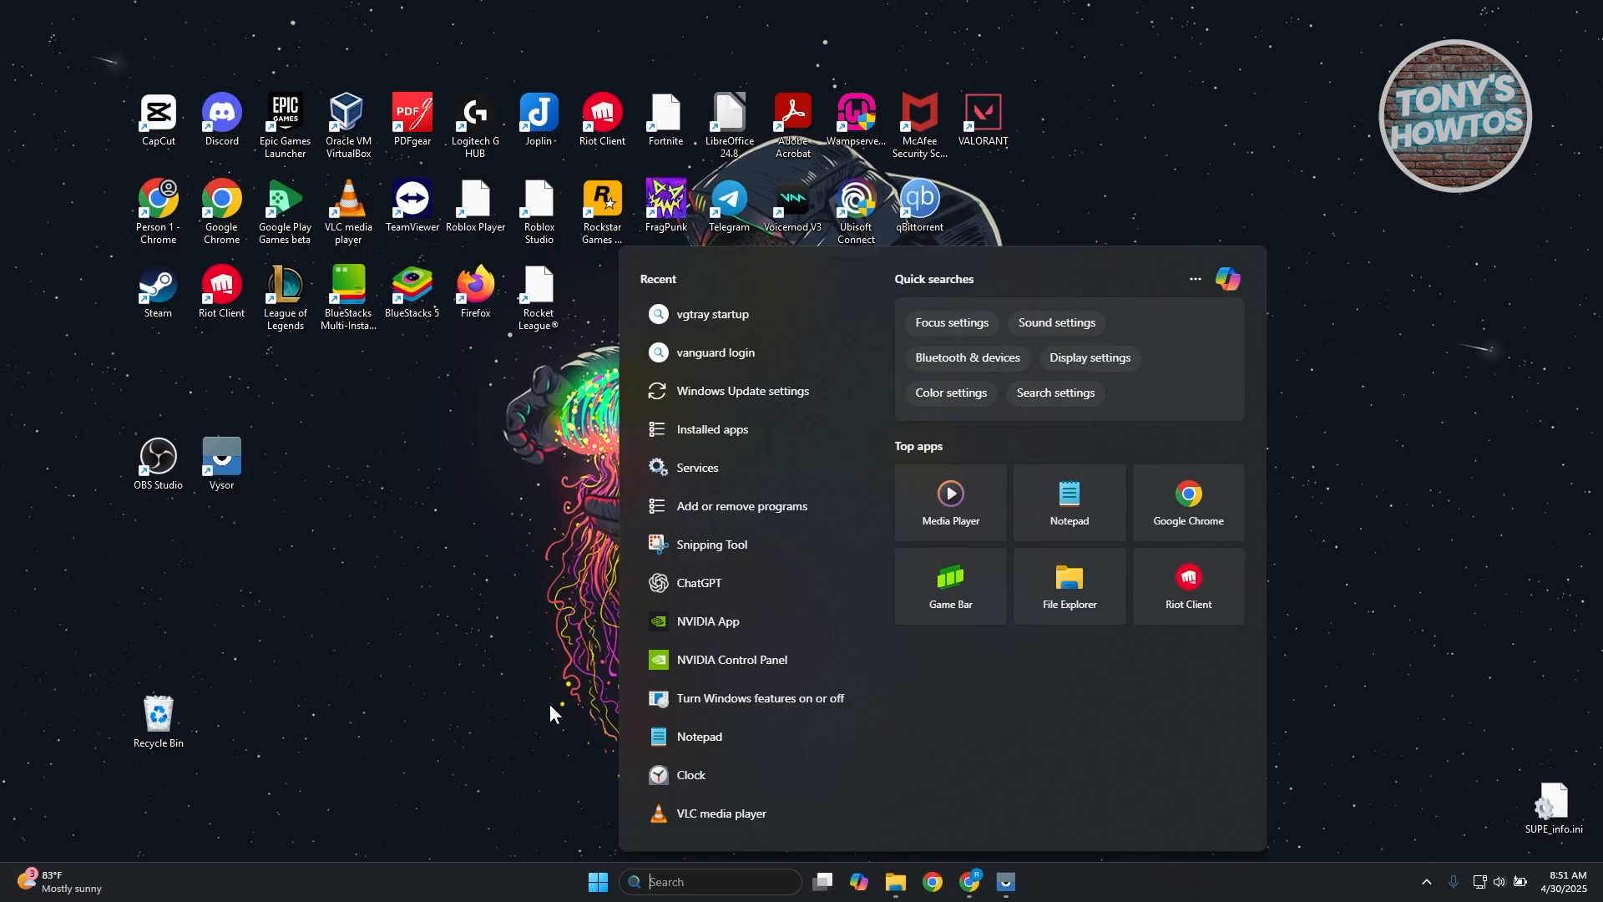
mouse_move(717, 635)
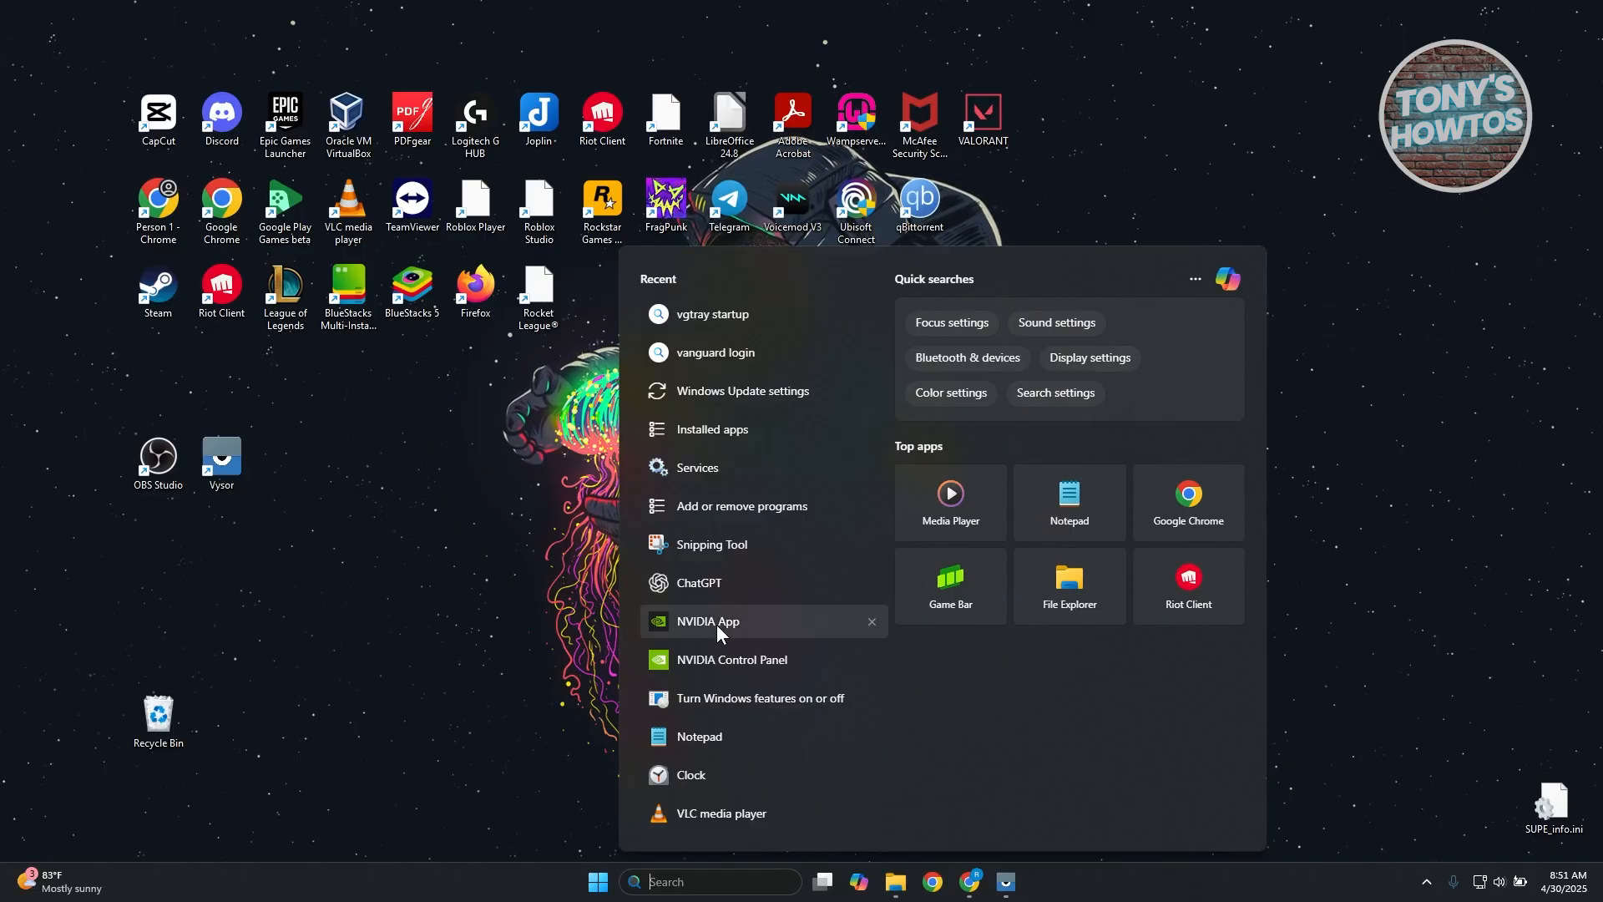
left_click(705, 622)
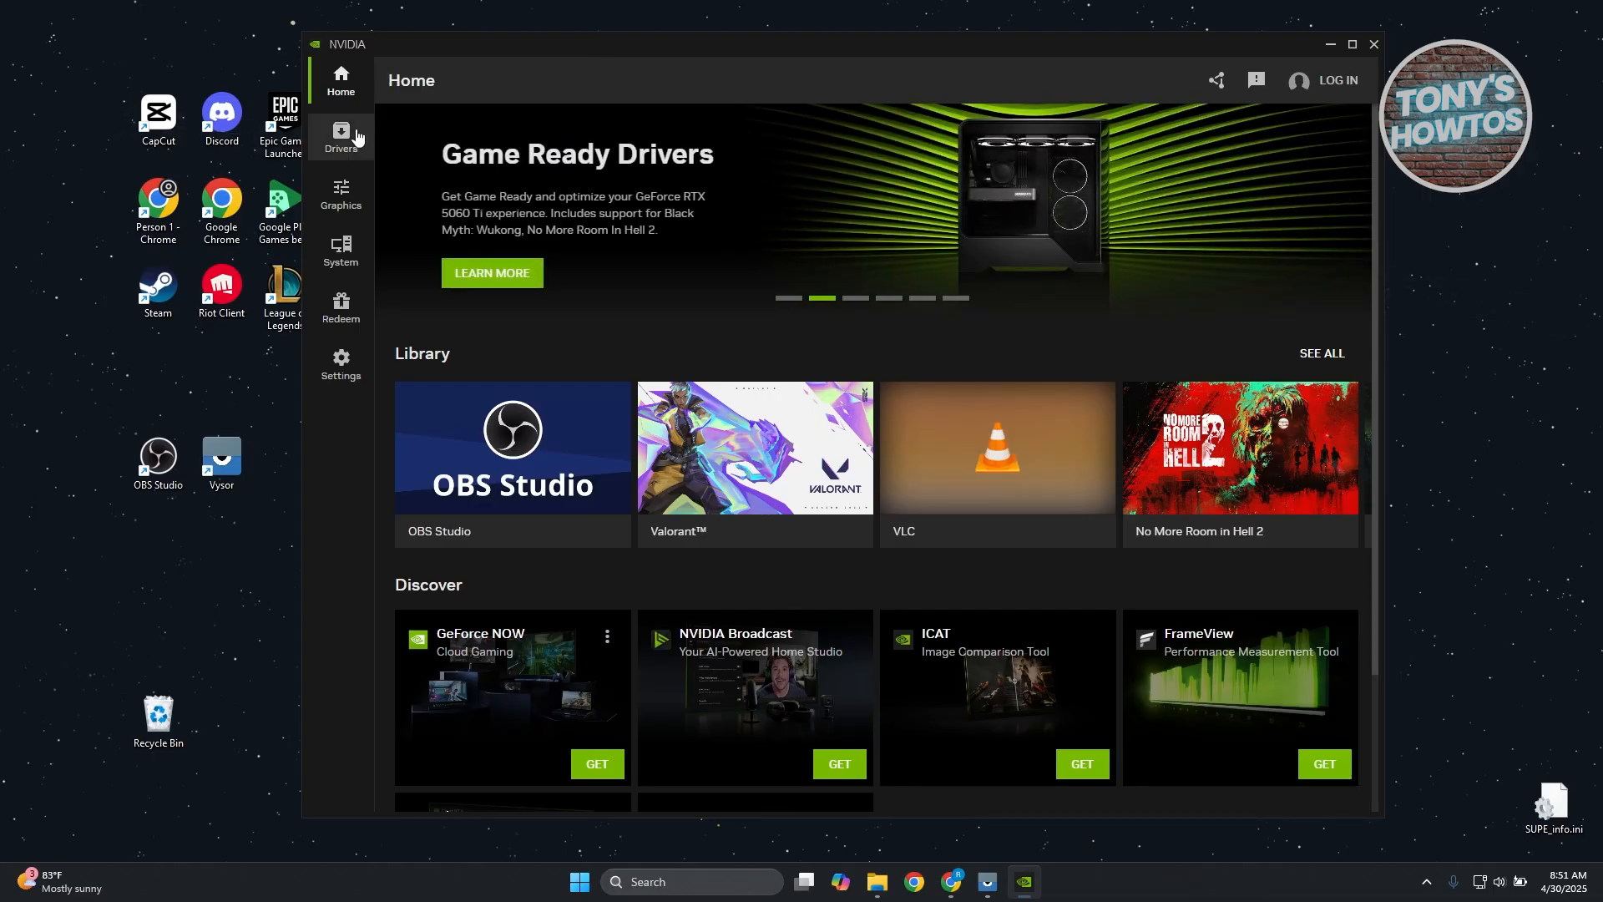
left_click(341, 134)
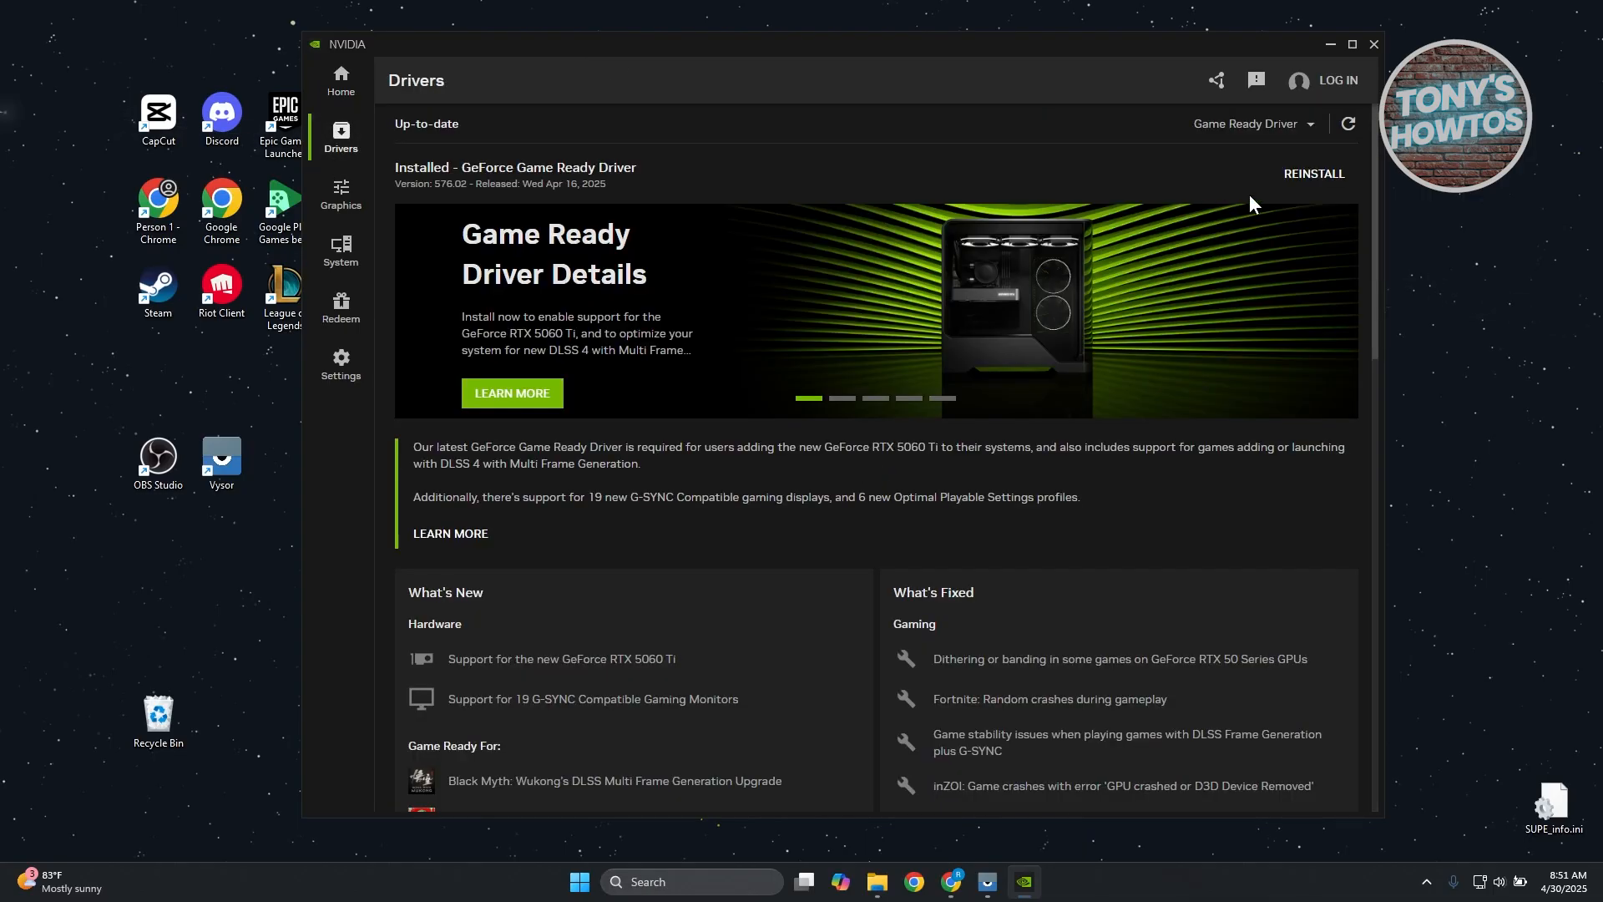
mouse_move(1276, 174)
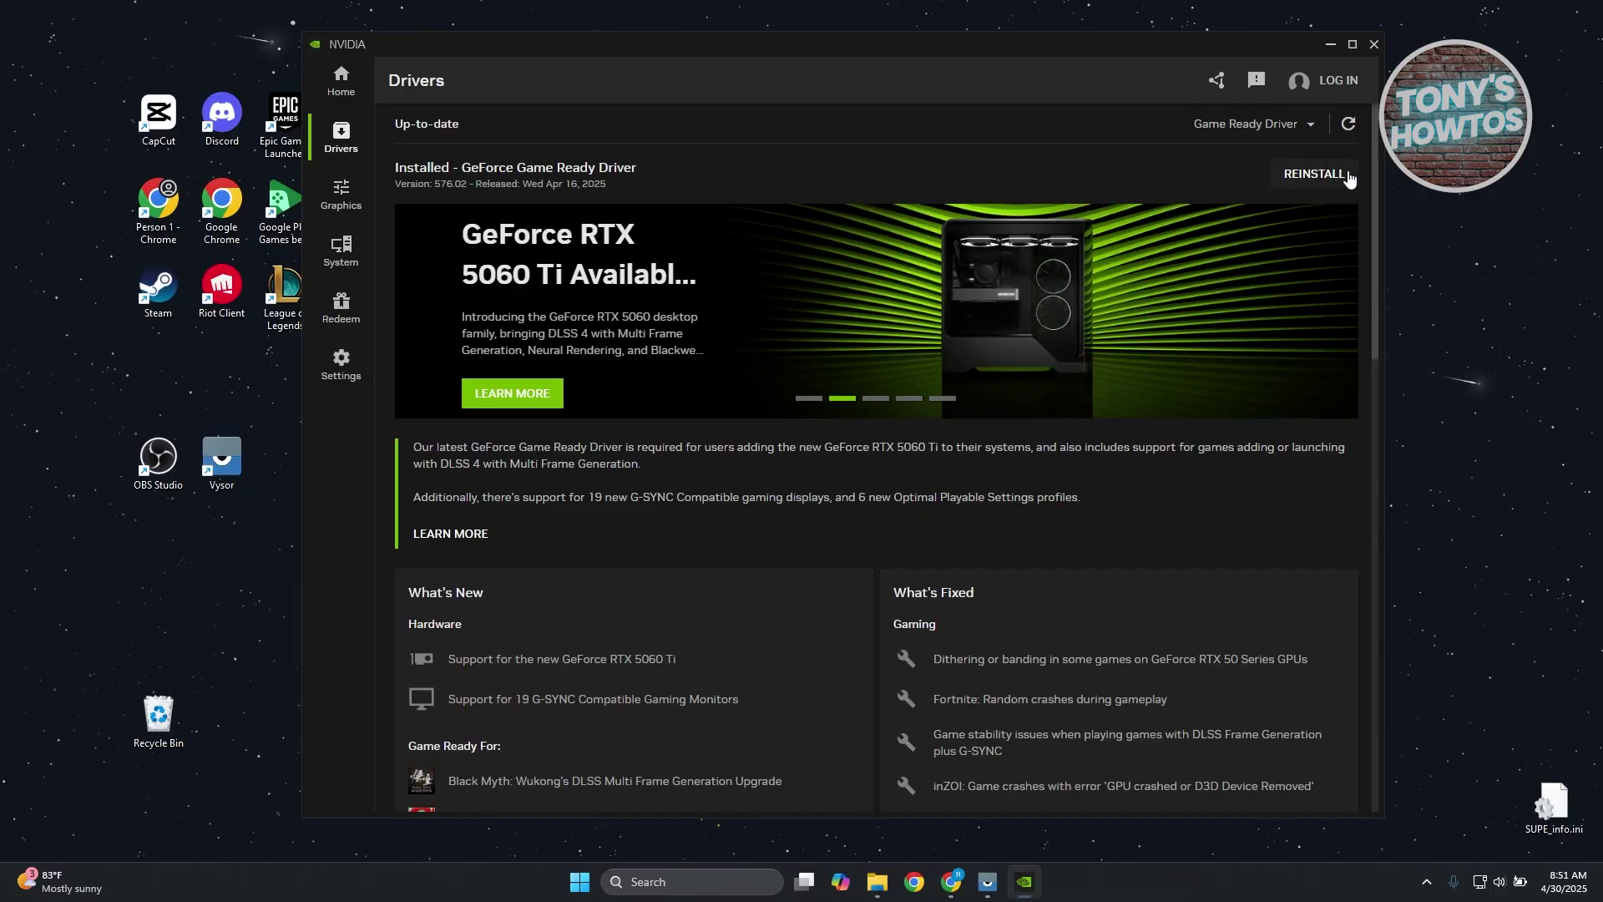
mouse_move(1293, 249)
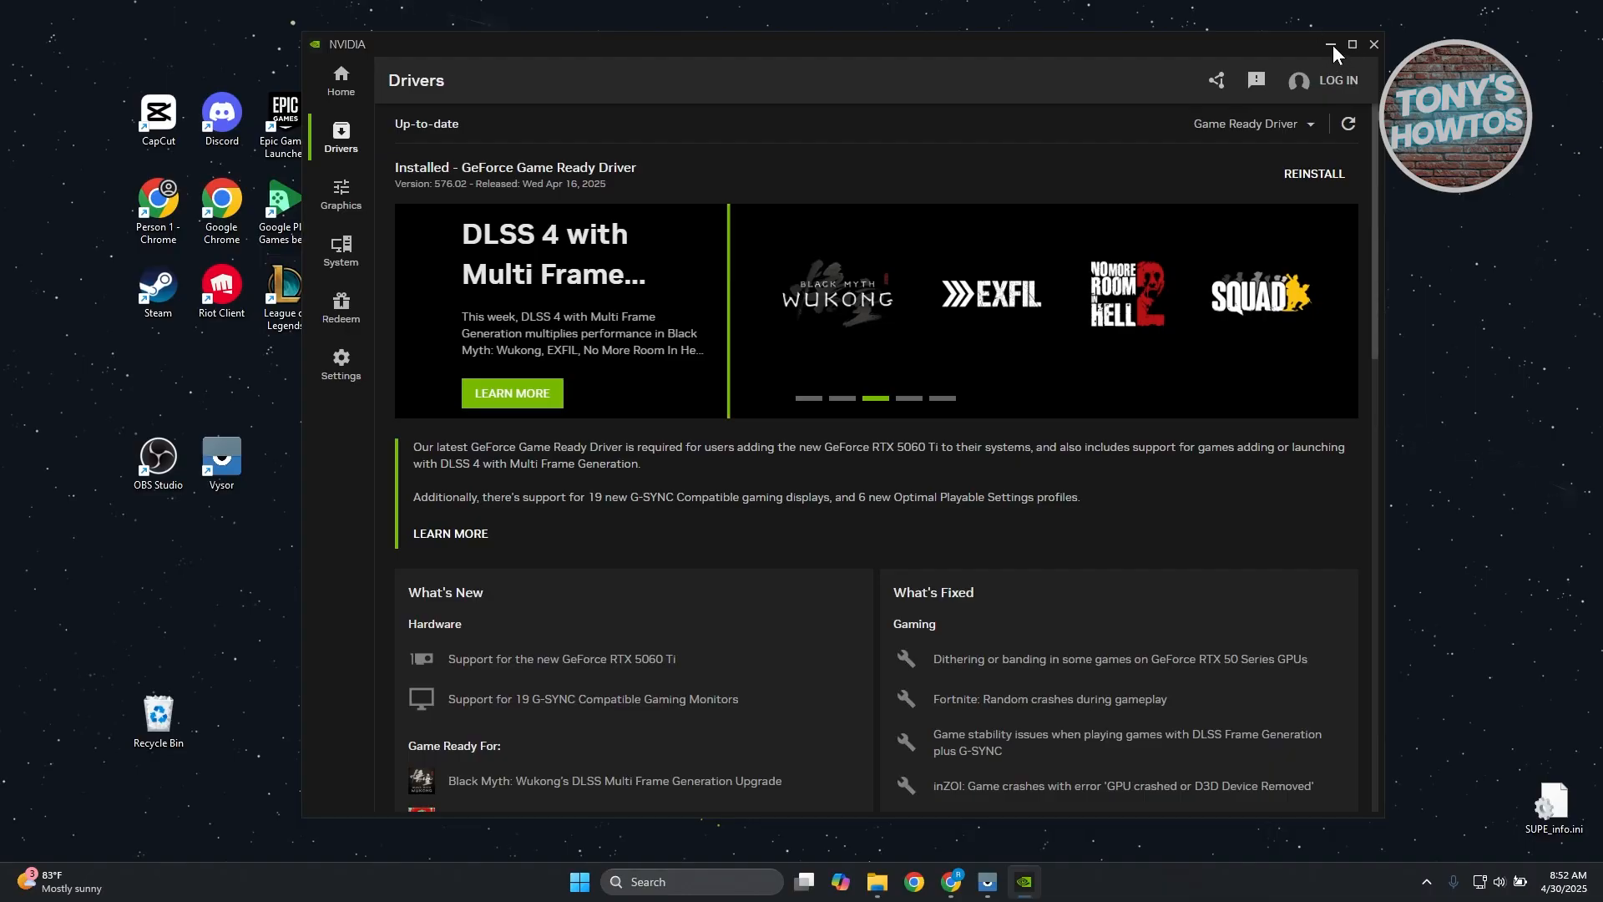
left_click(1333, 43)
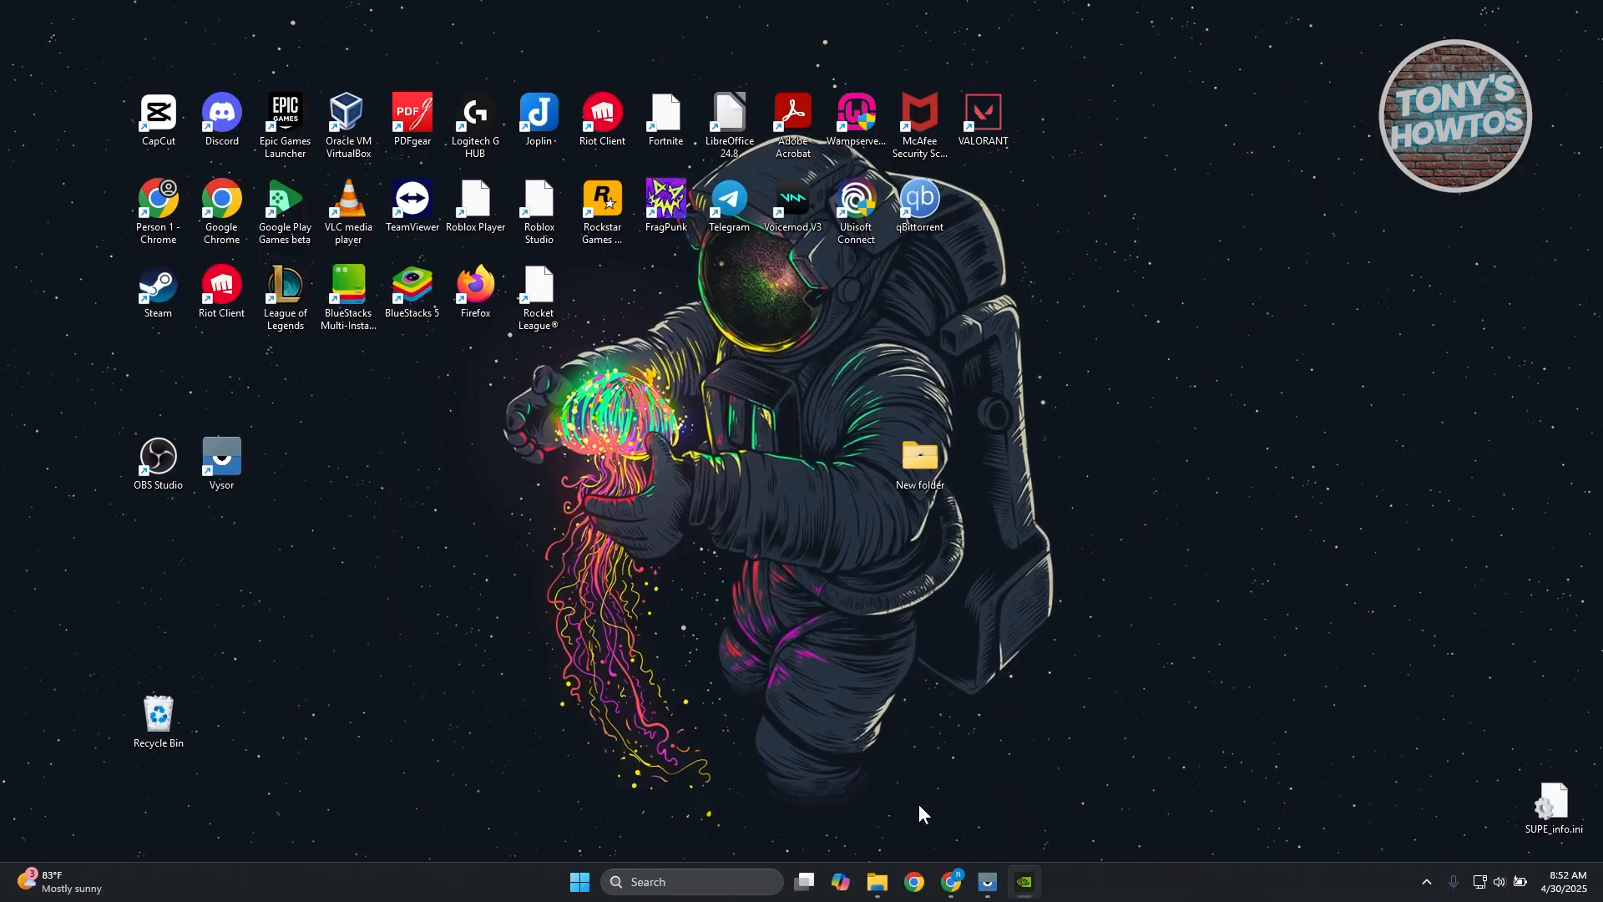
mouse_move(933, 808)
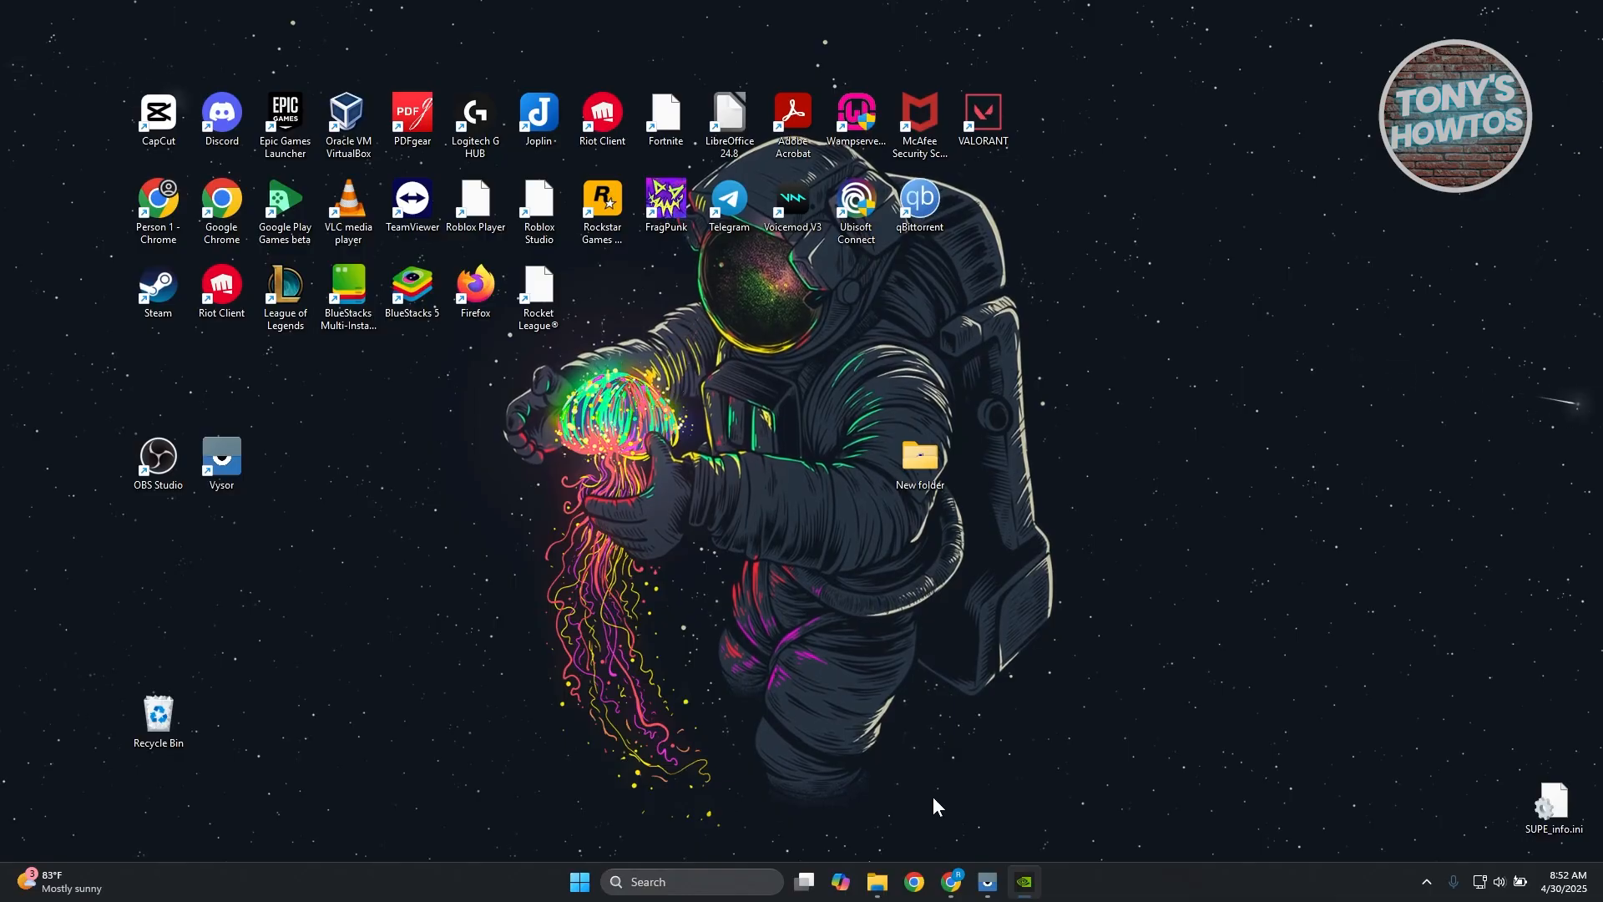